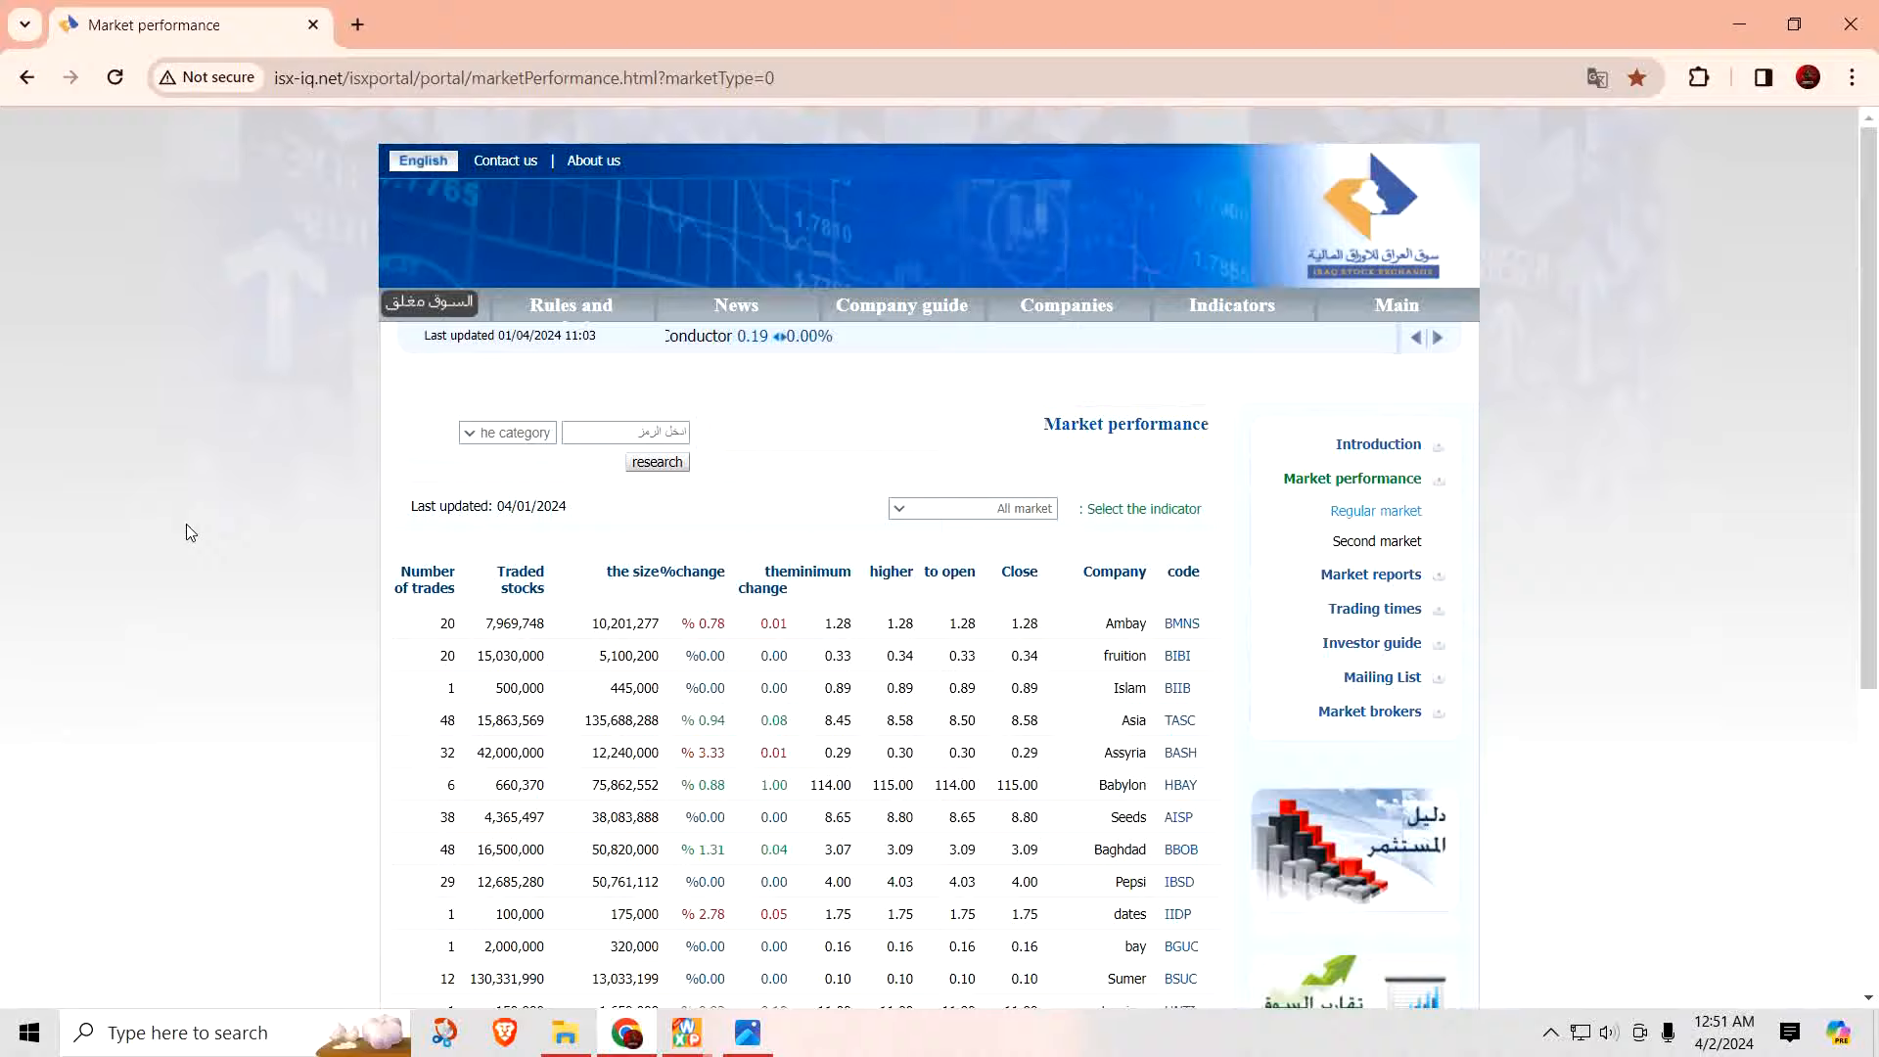
Step: Load the ISX second-market trading results table from the right sidebar
scroll(down, 3)
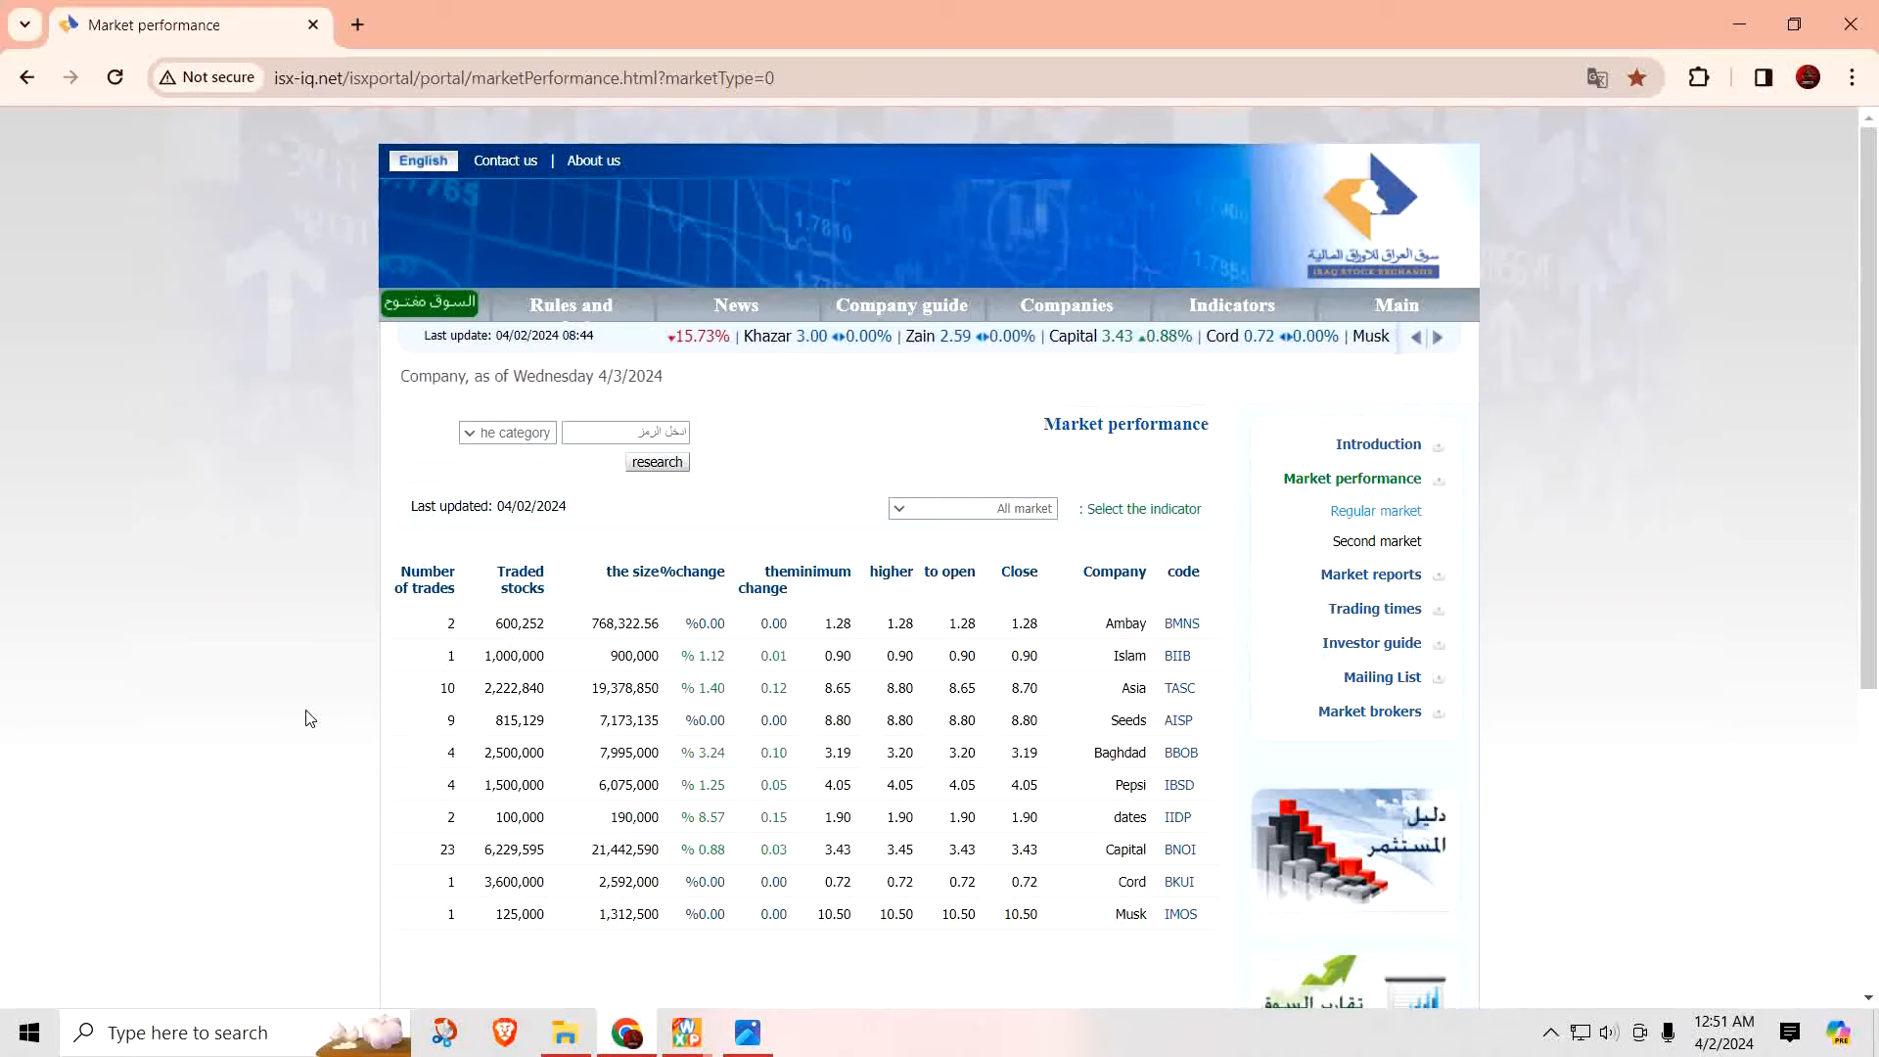
click(1376, 540)
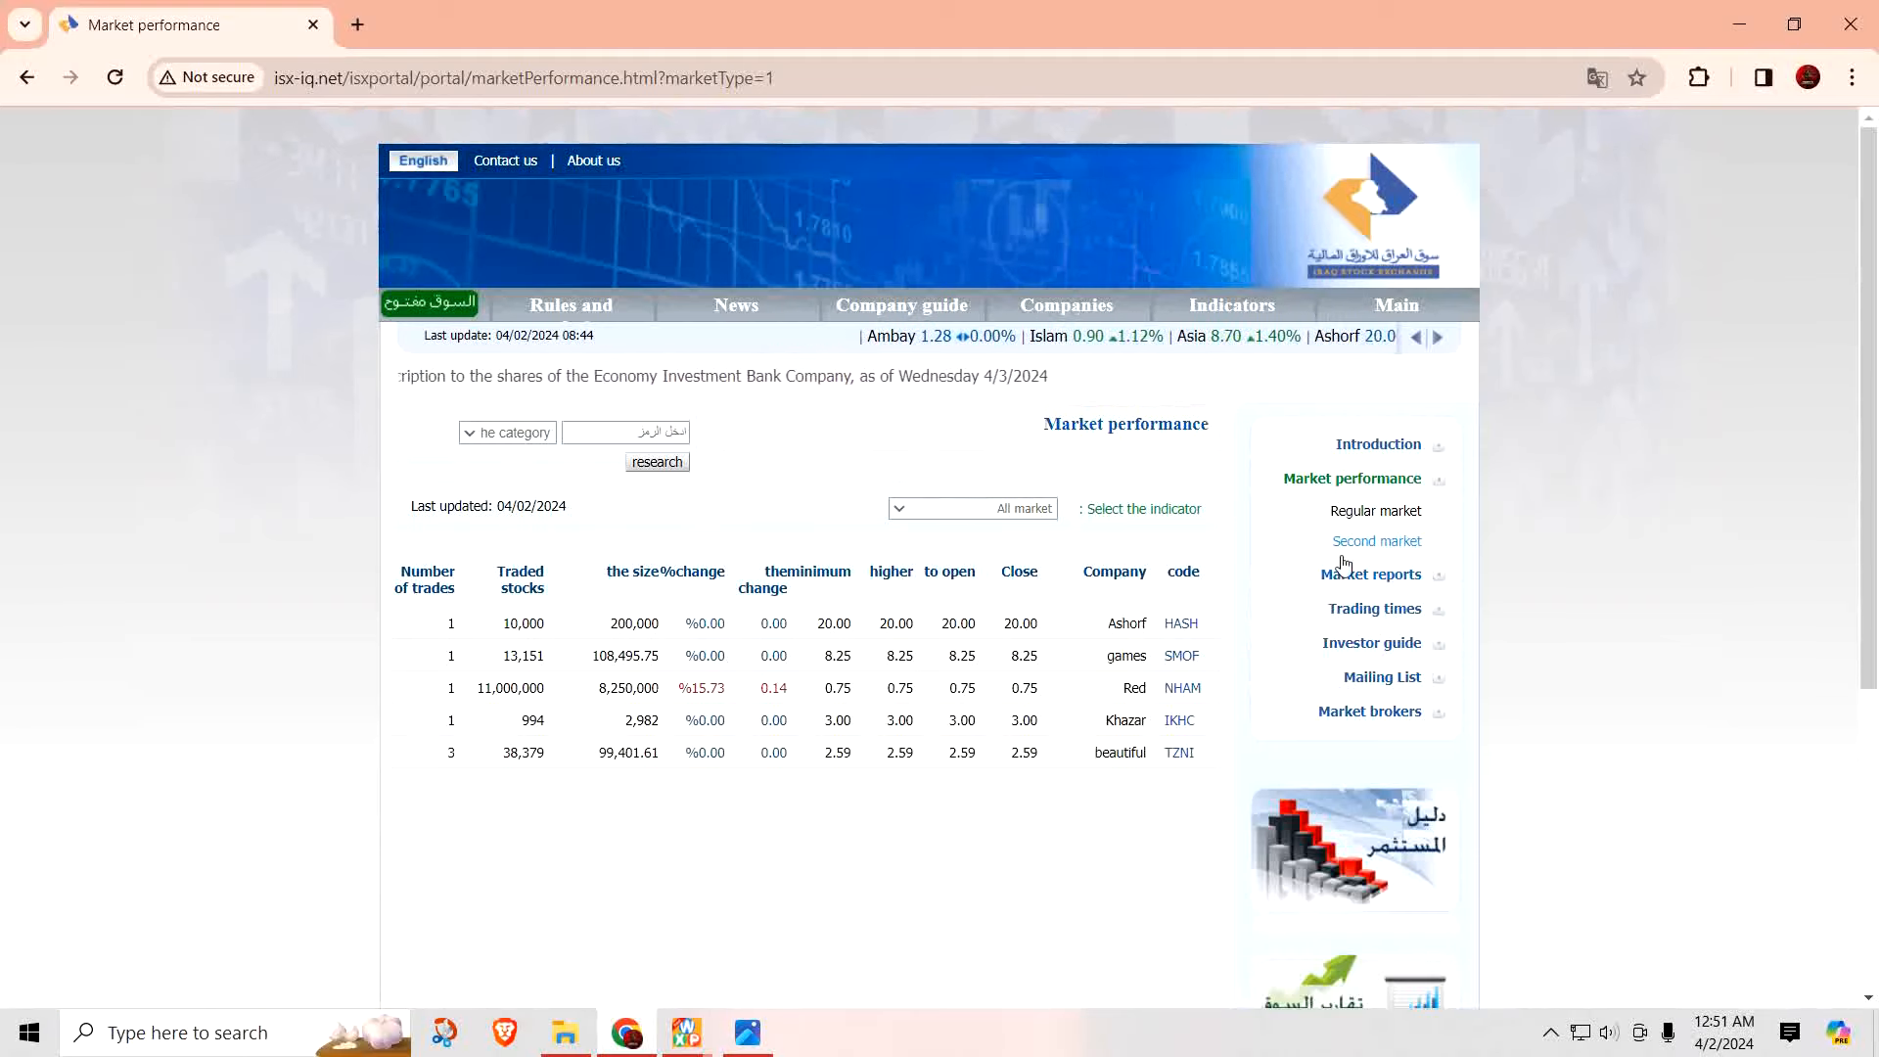
click(1376, 511)
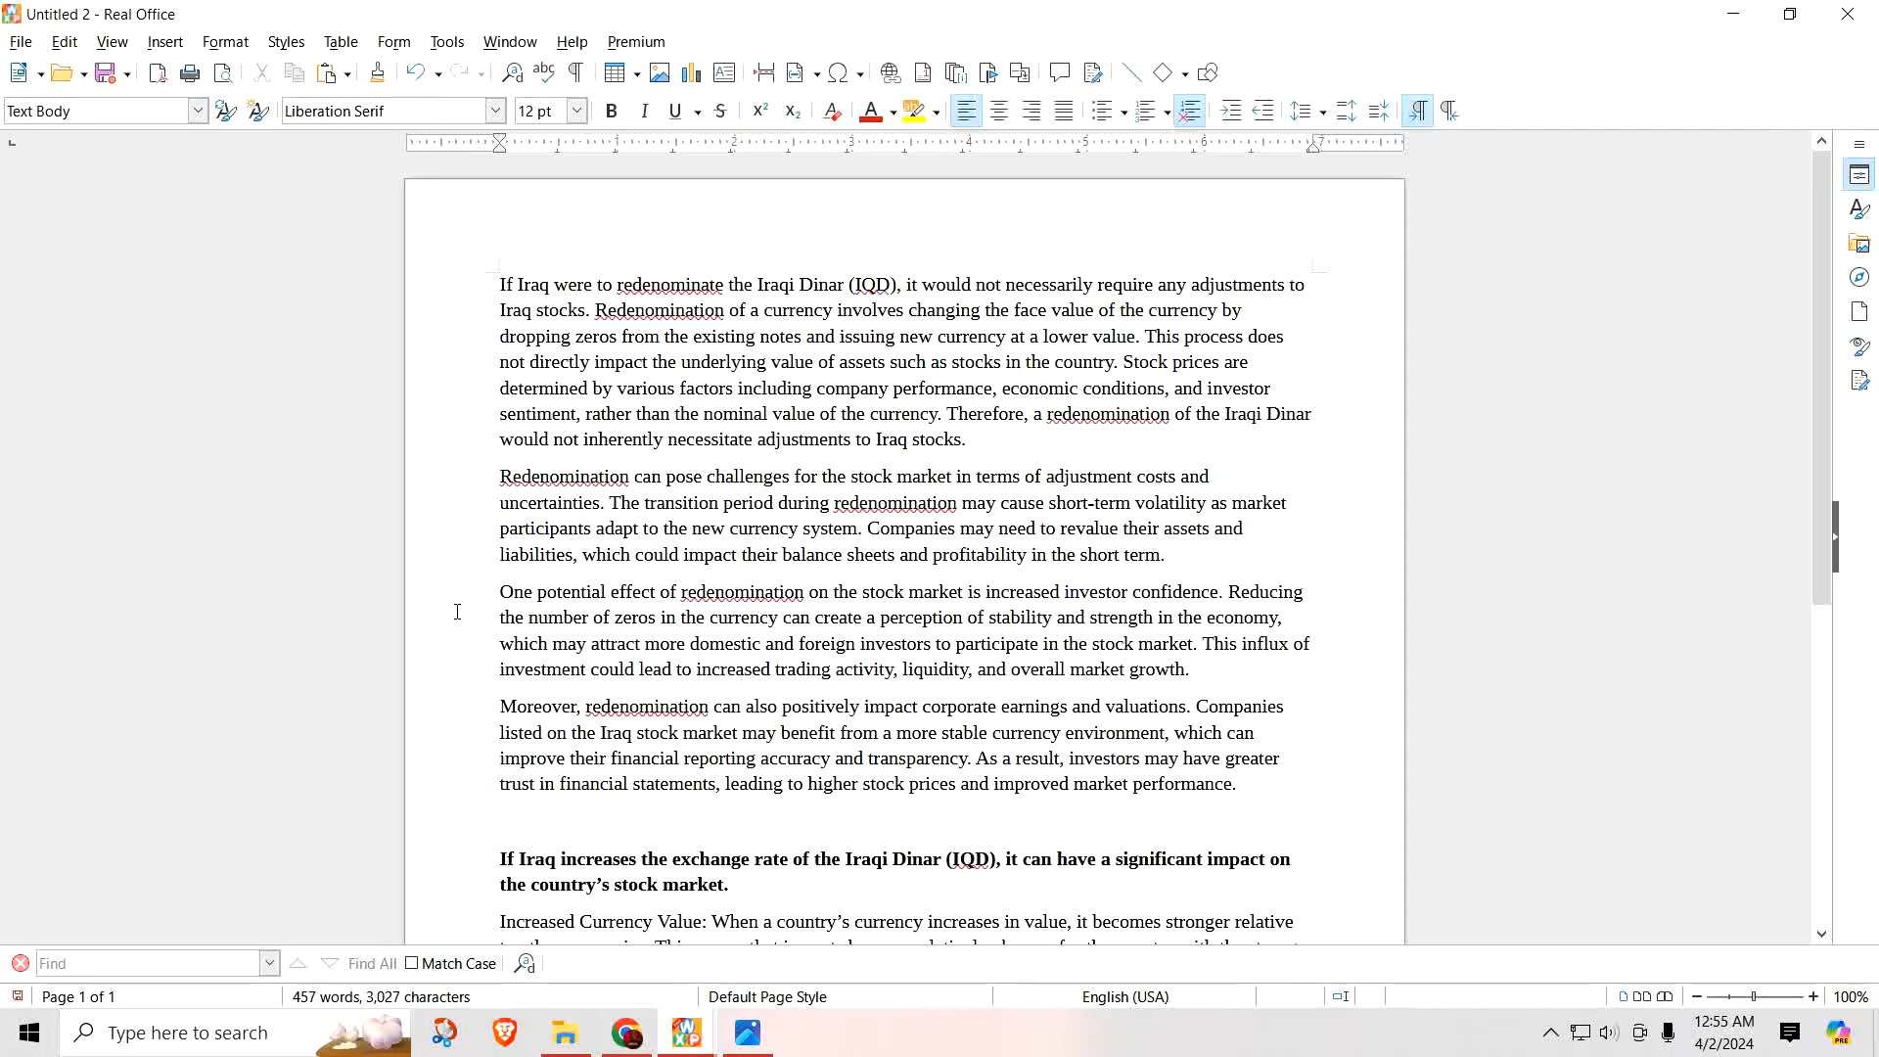
scroll(down, 3)
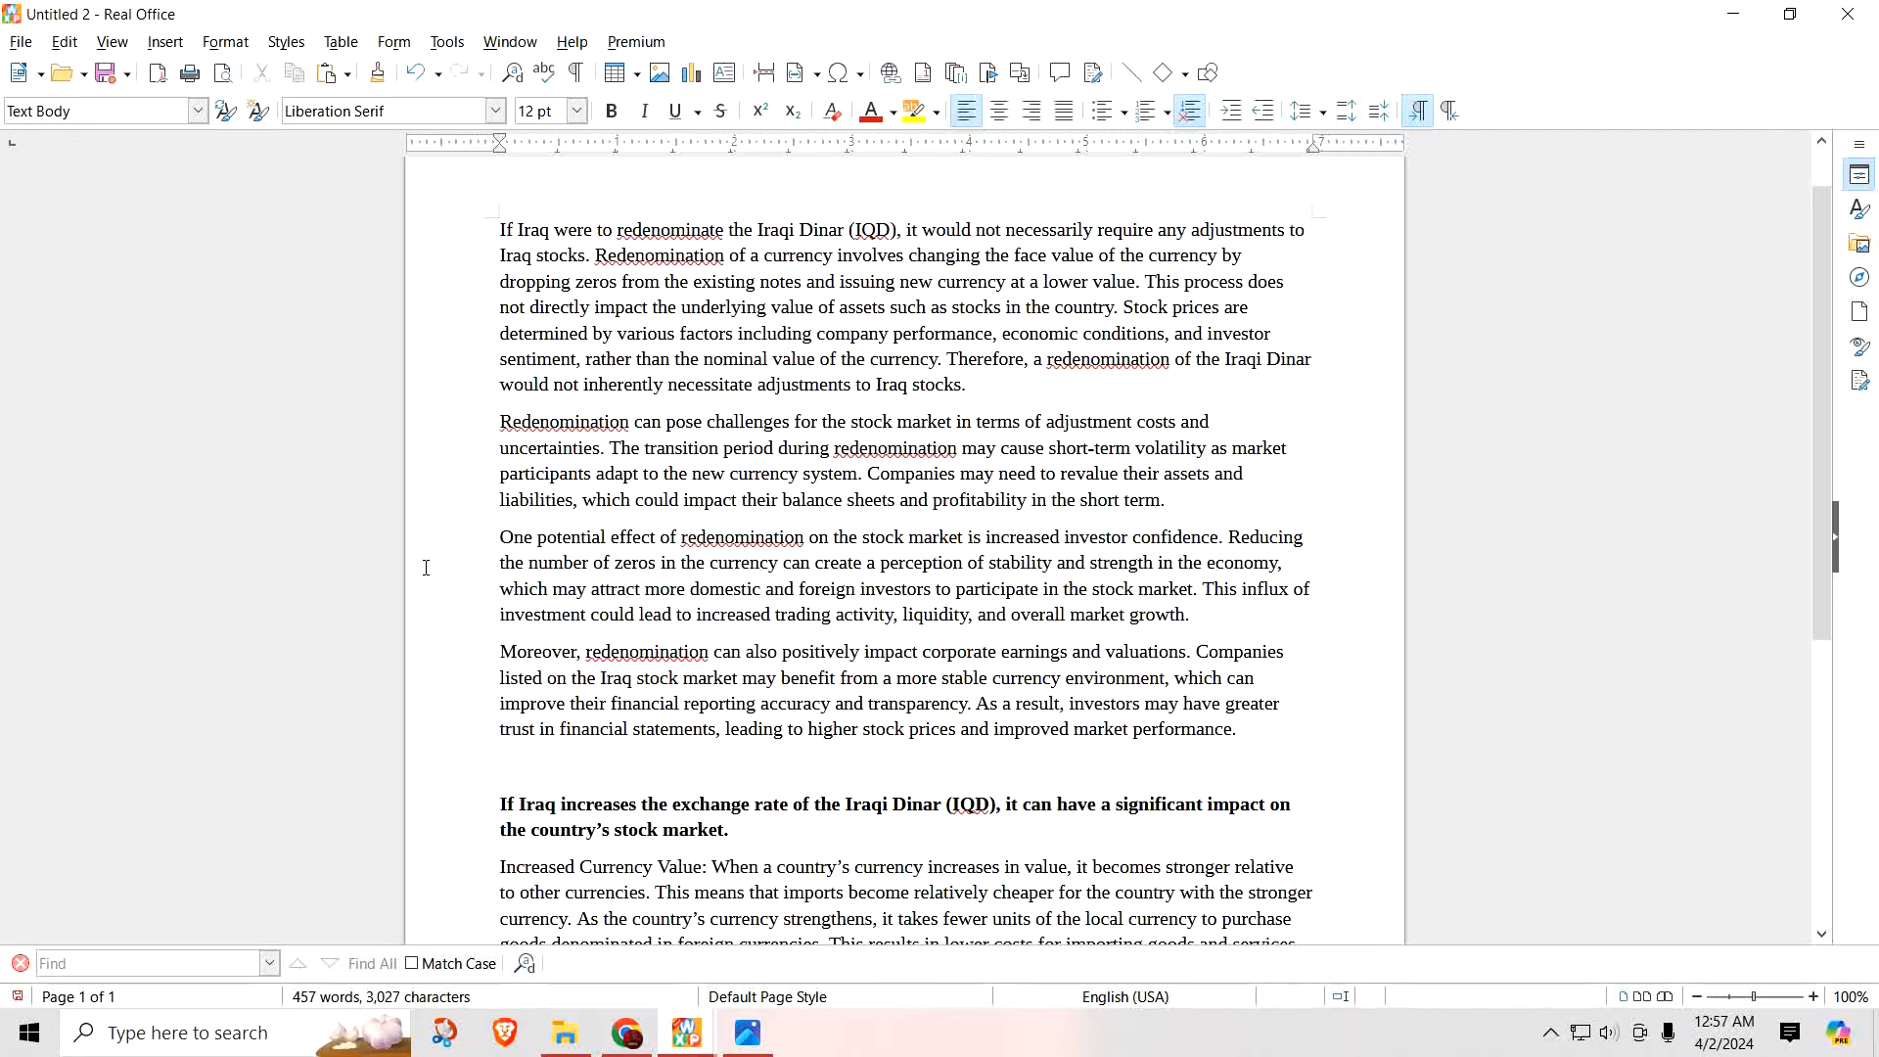
scroll(down, 3)
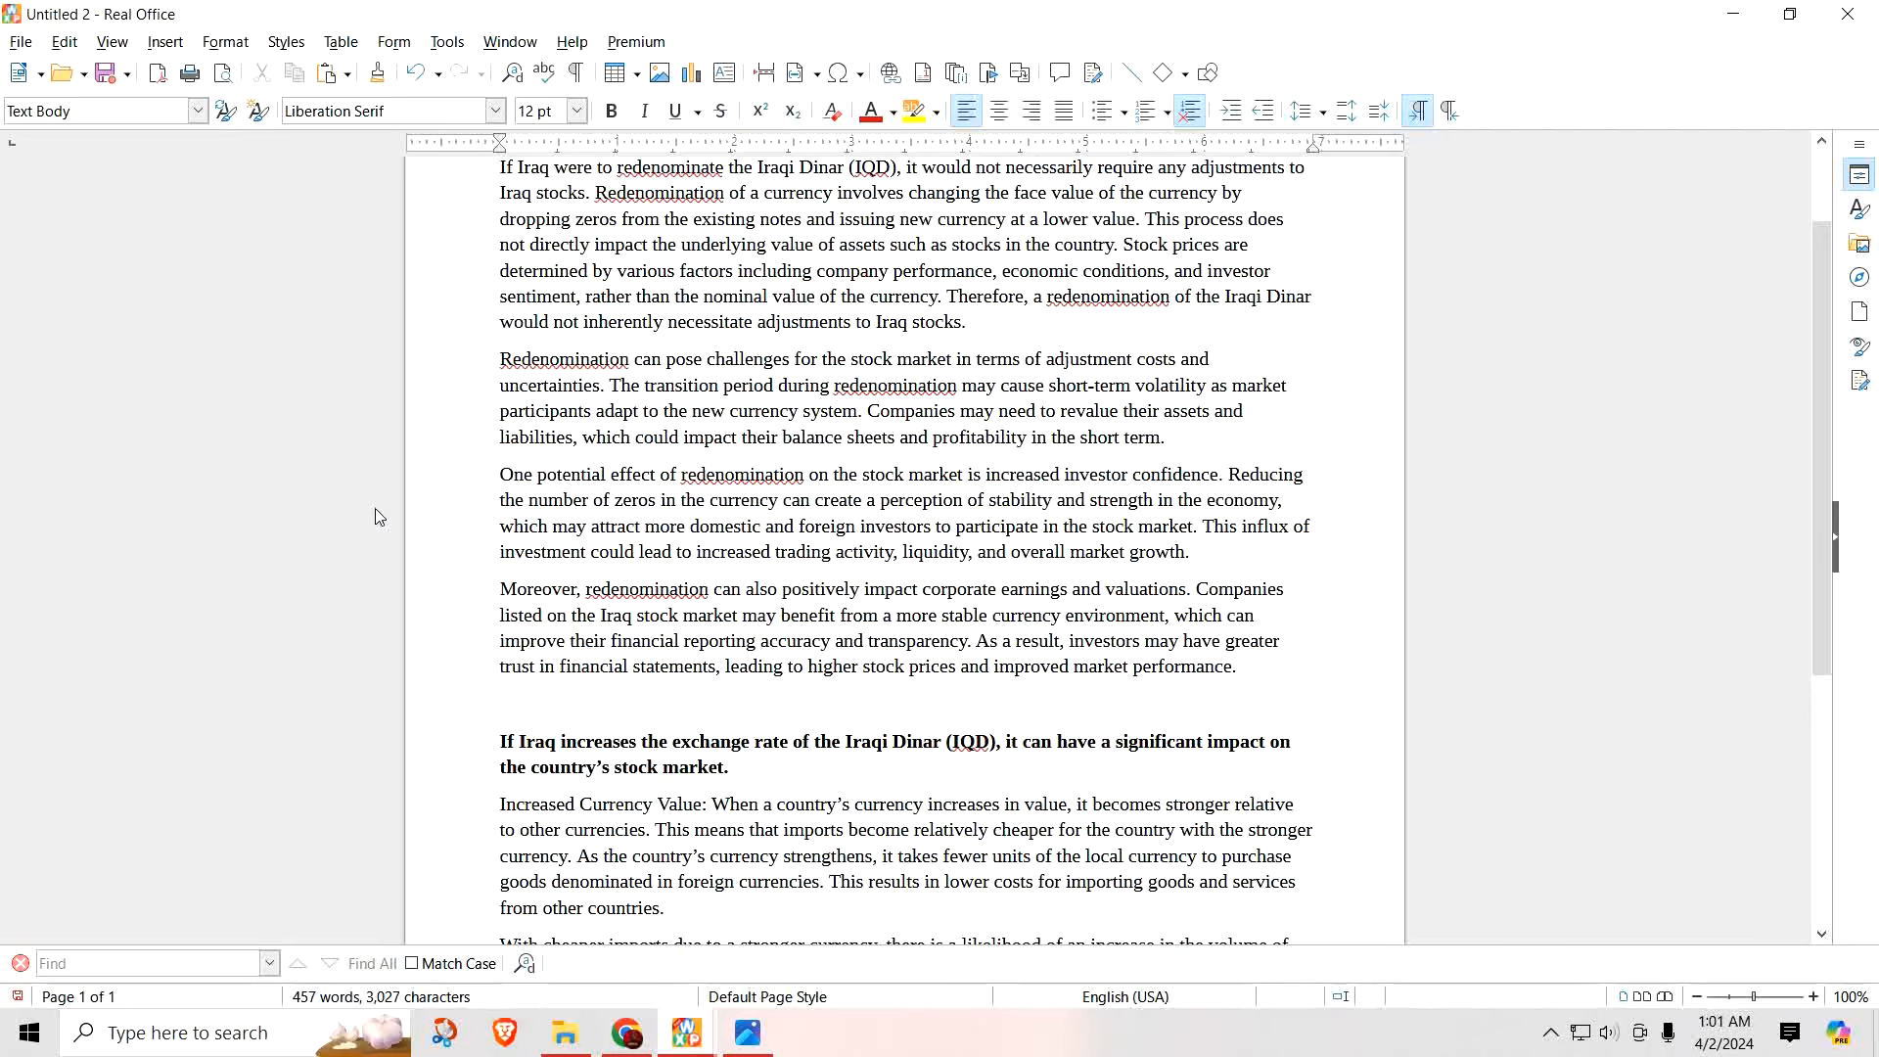
mouse_move(401, 507)
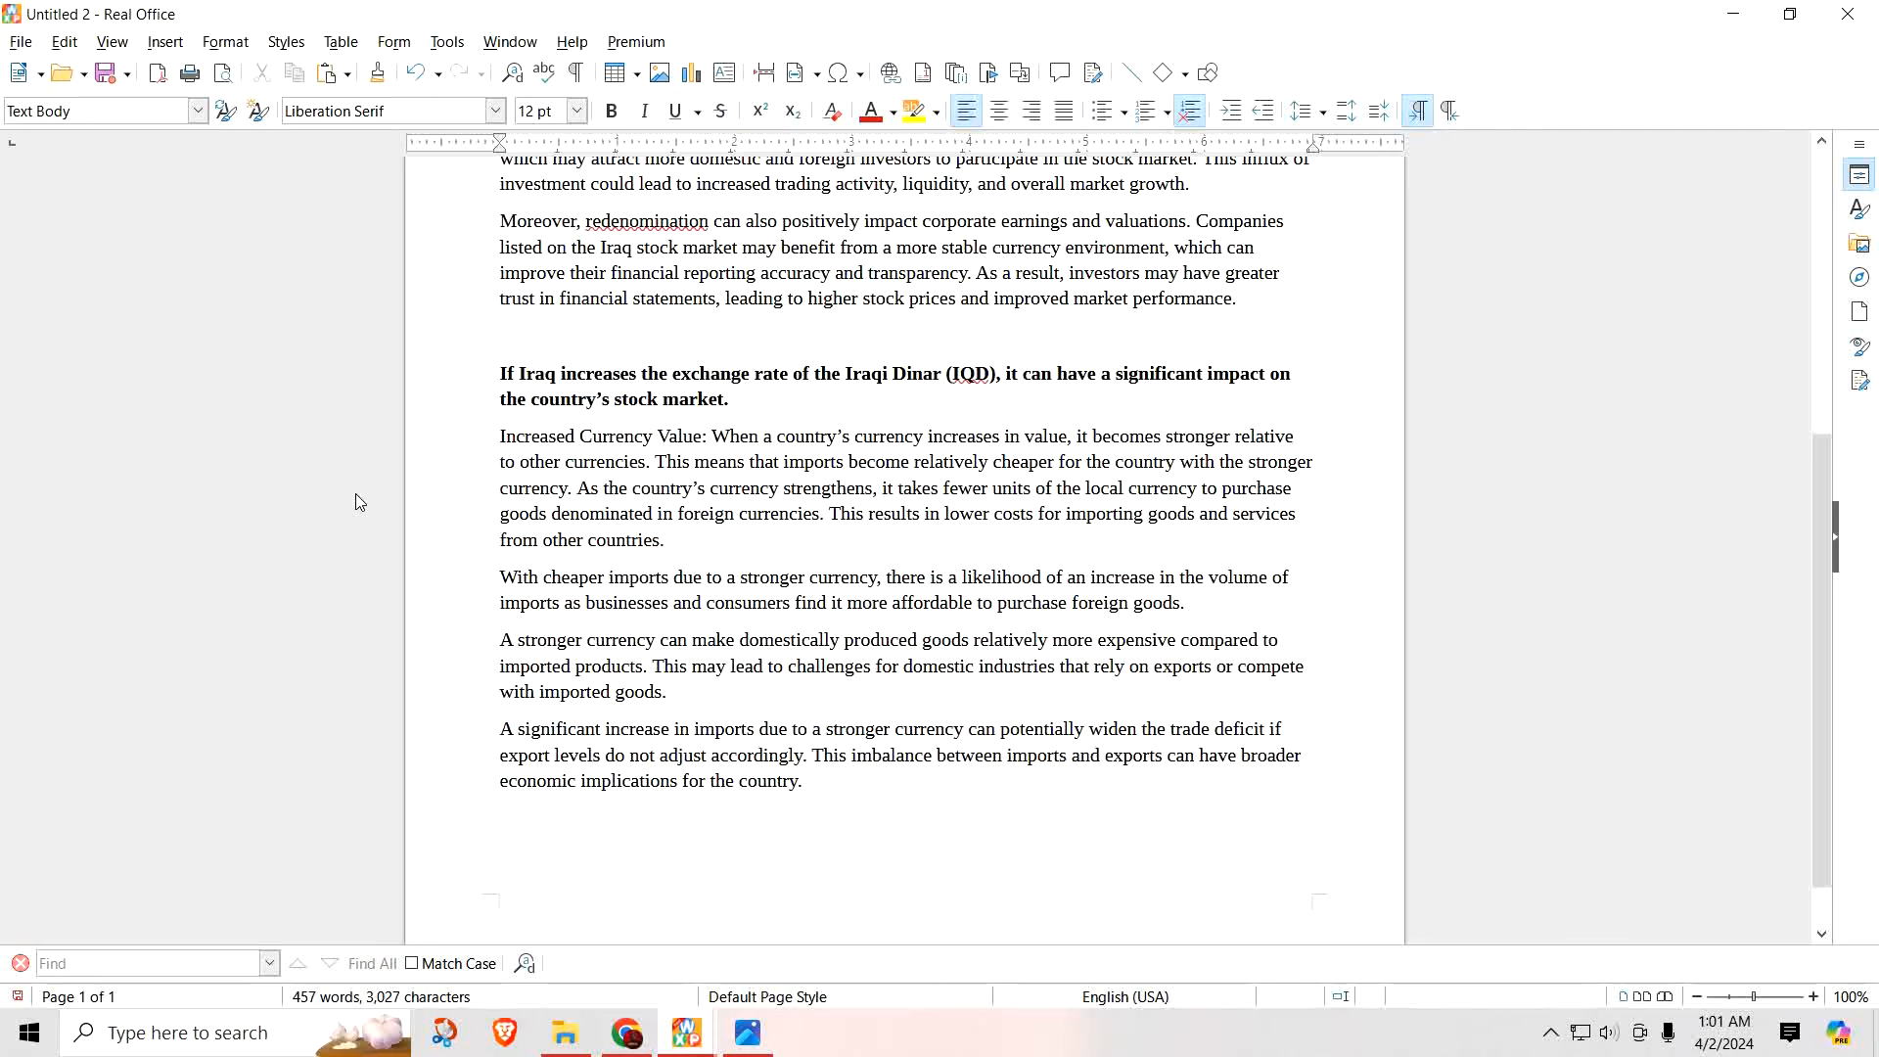
click(502, 729)
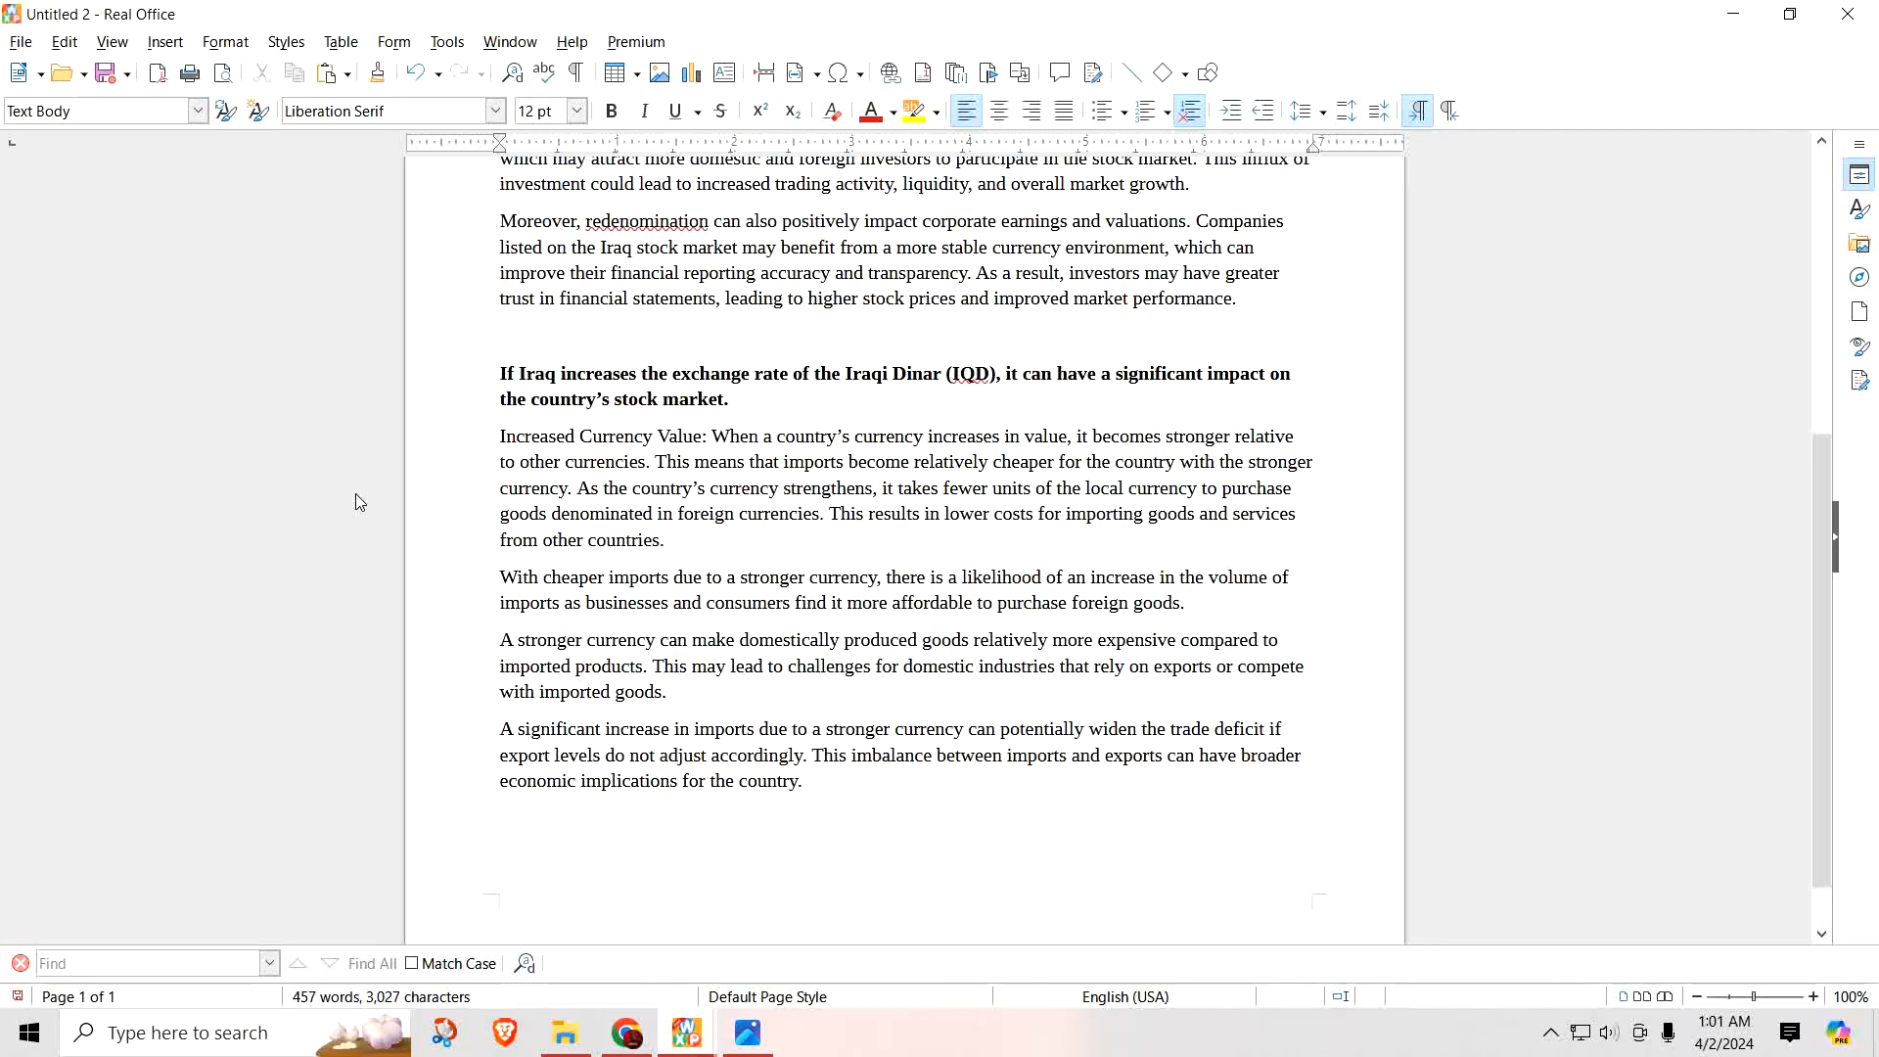
click(502, 728)
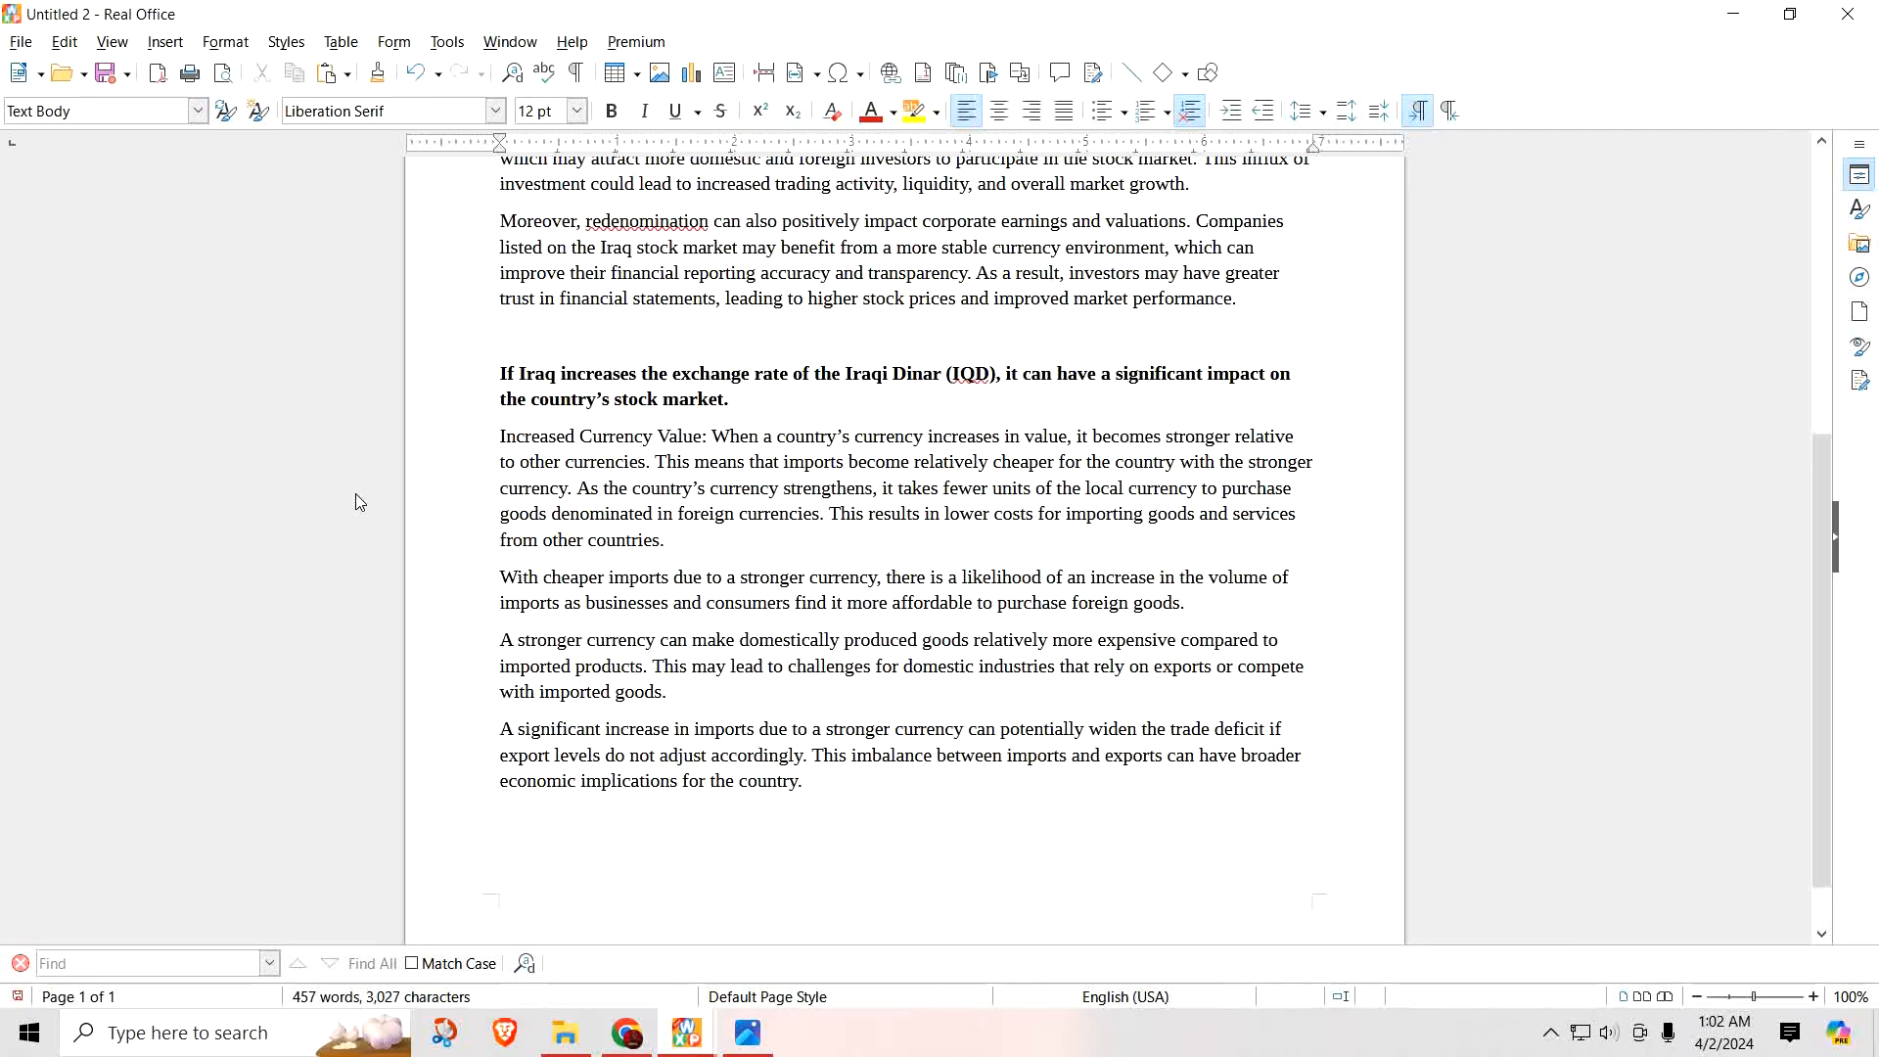
click(502, 728)
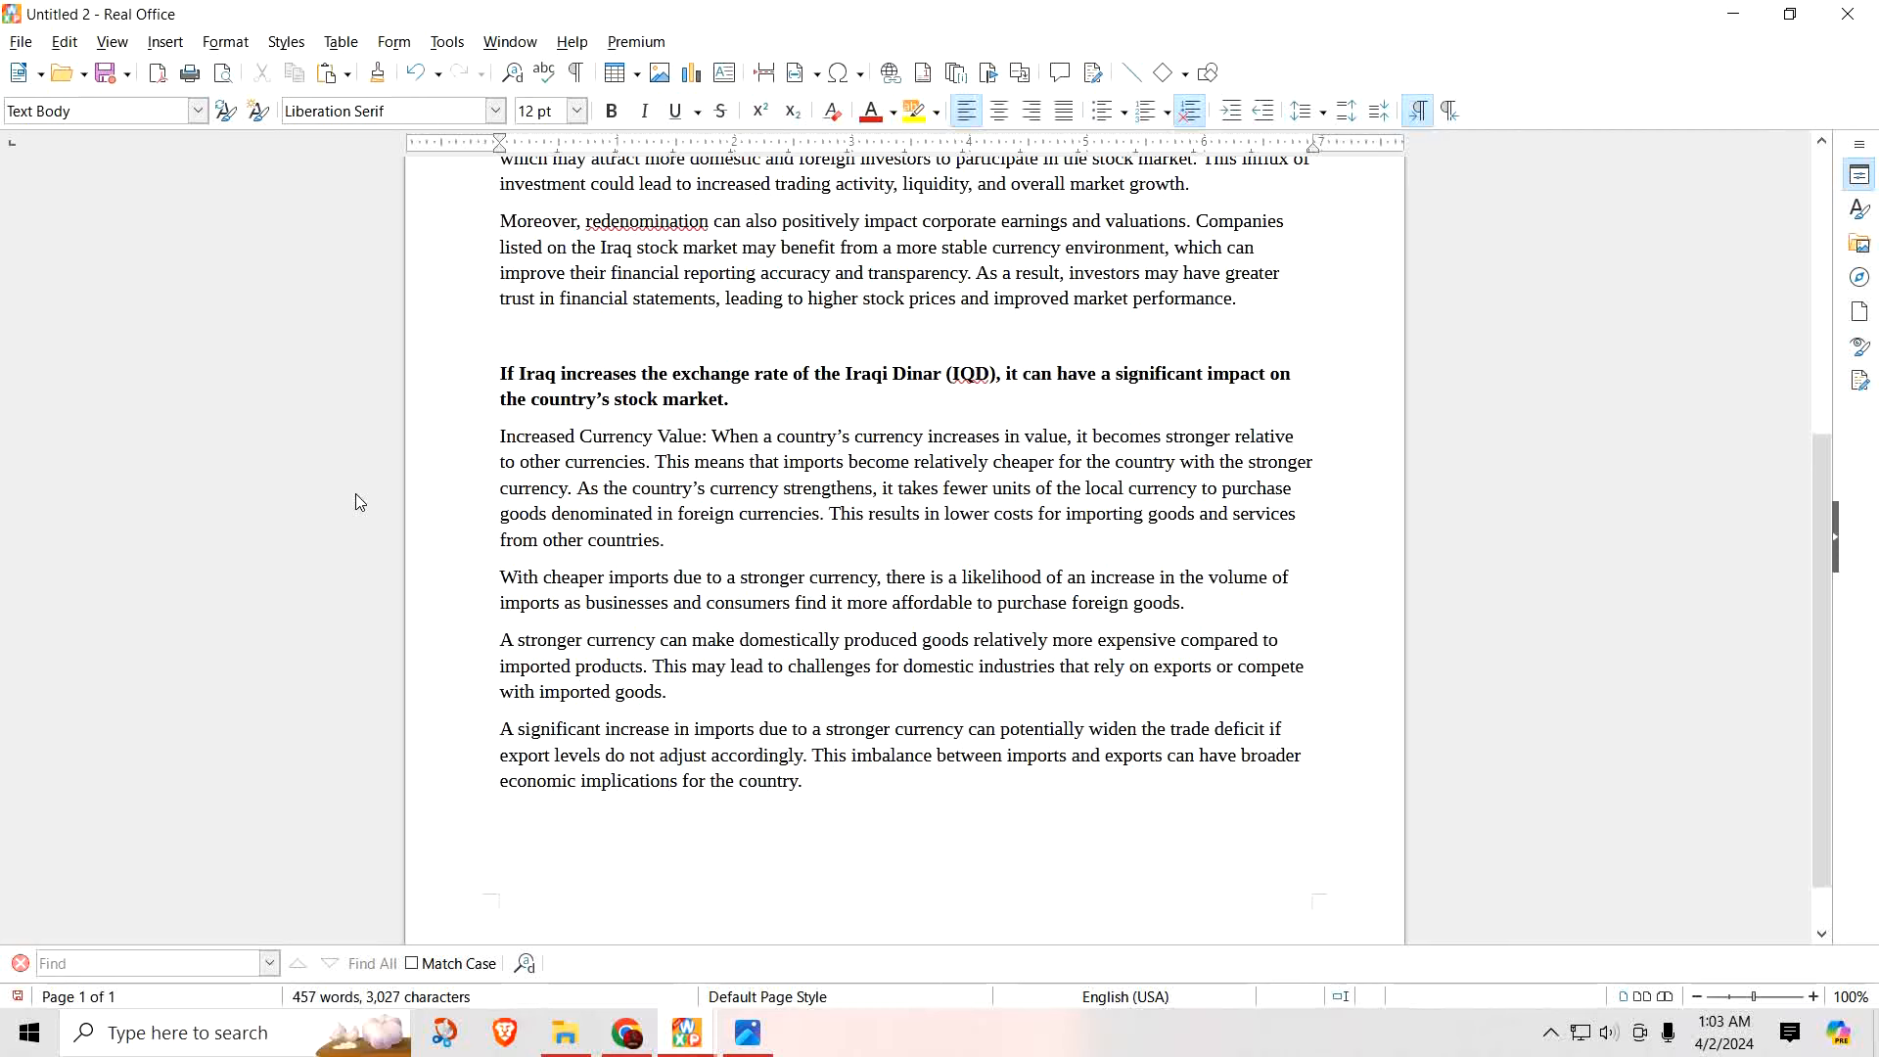
click(502, 728)
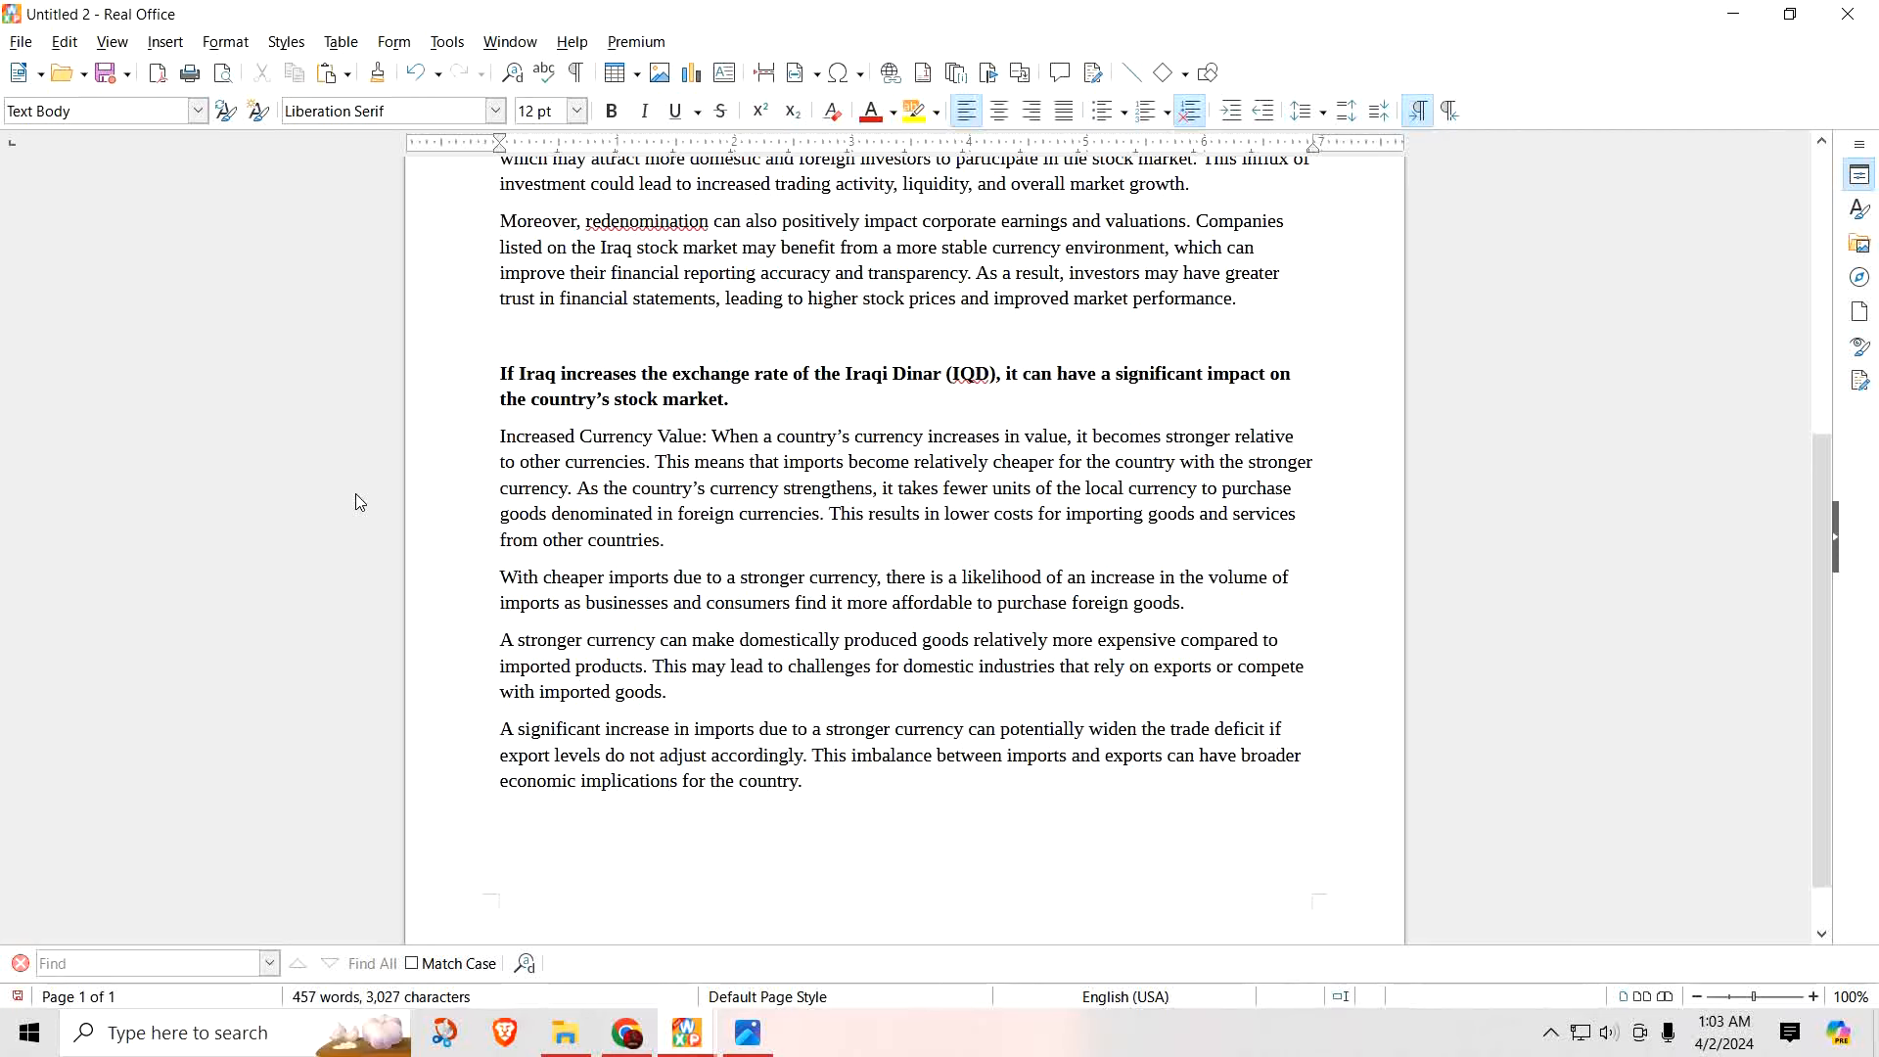
click(502, 729)
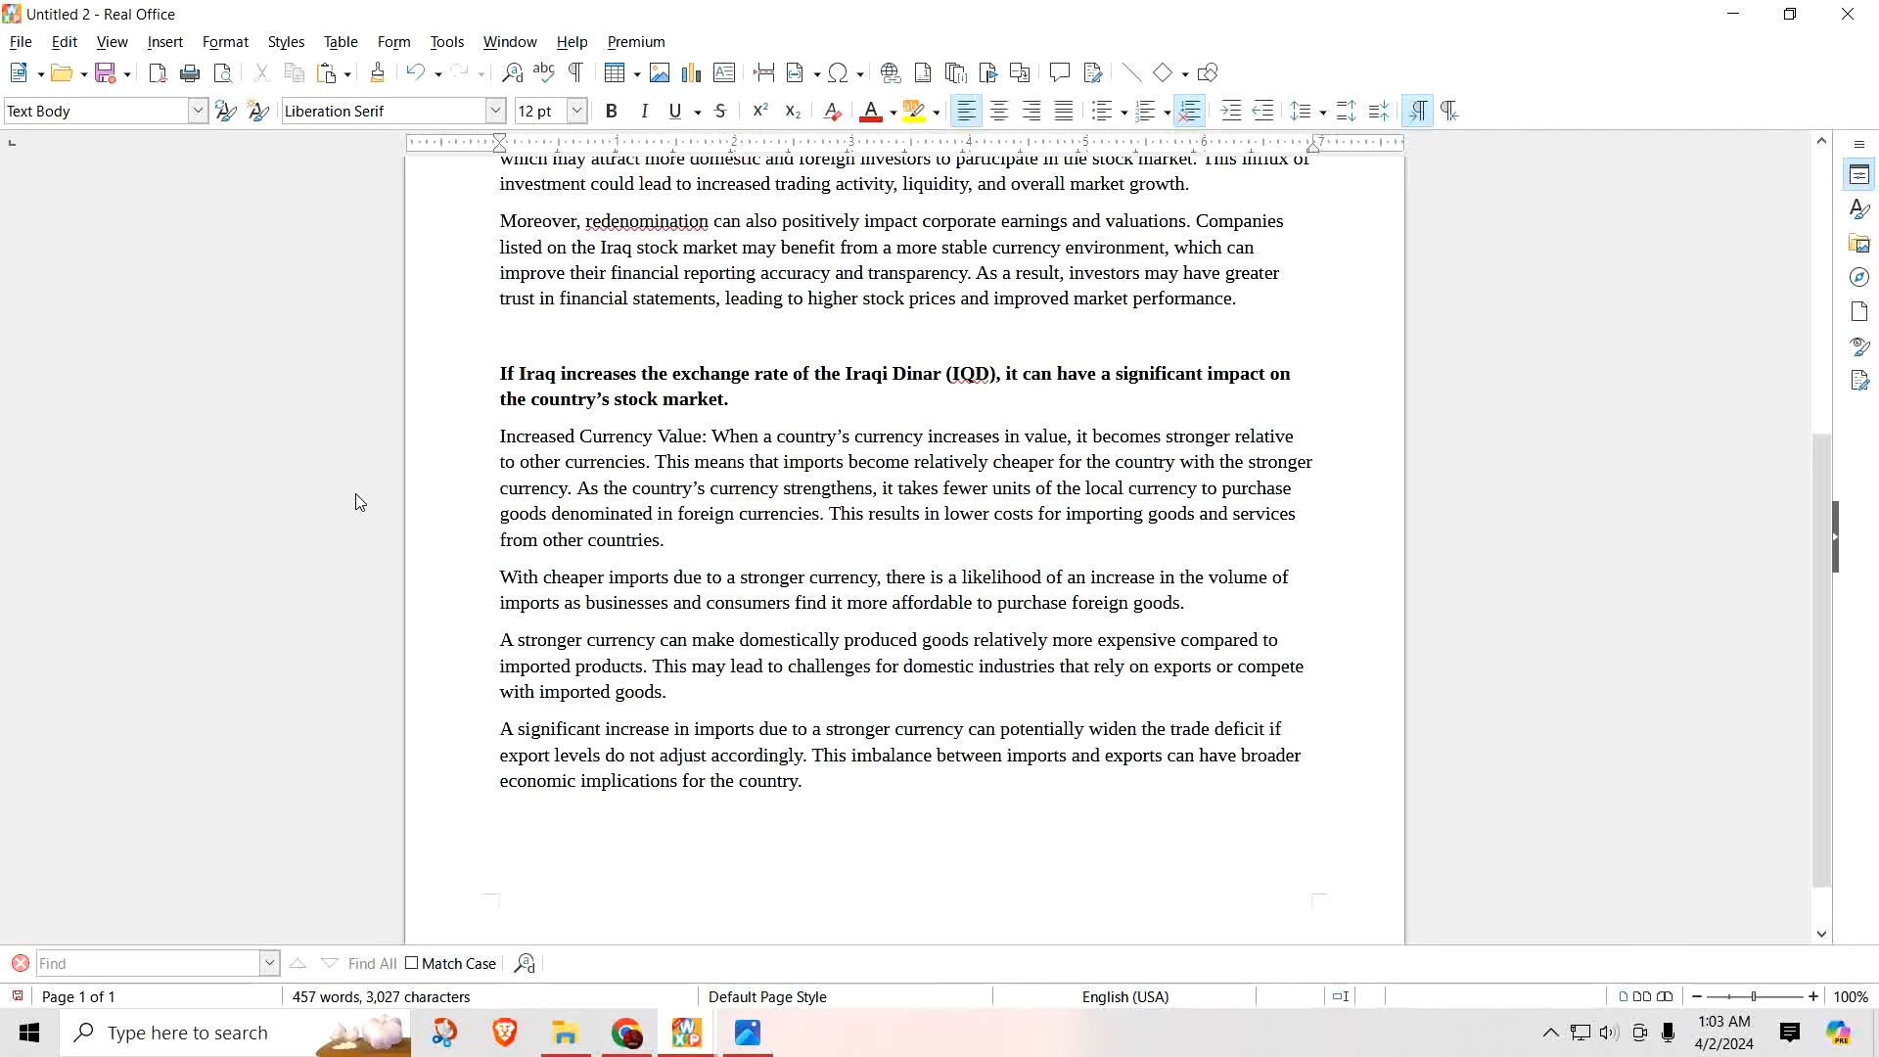
click(503, 728)
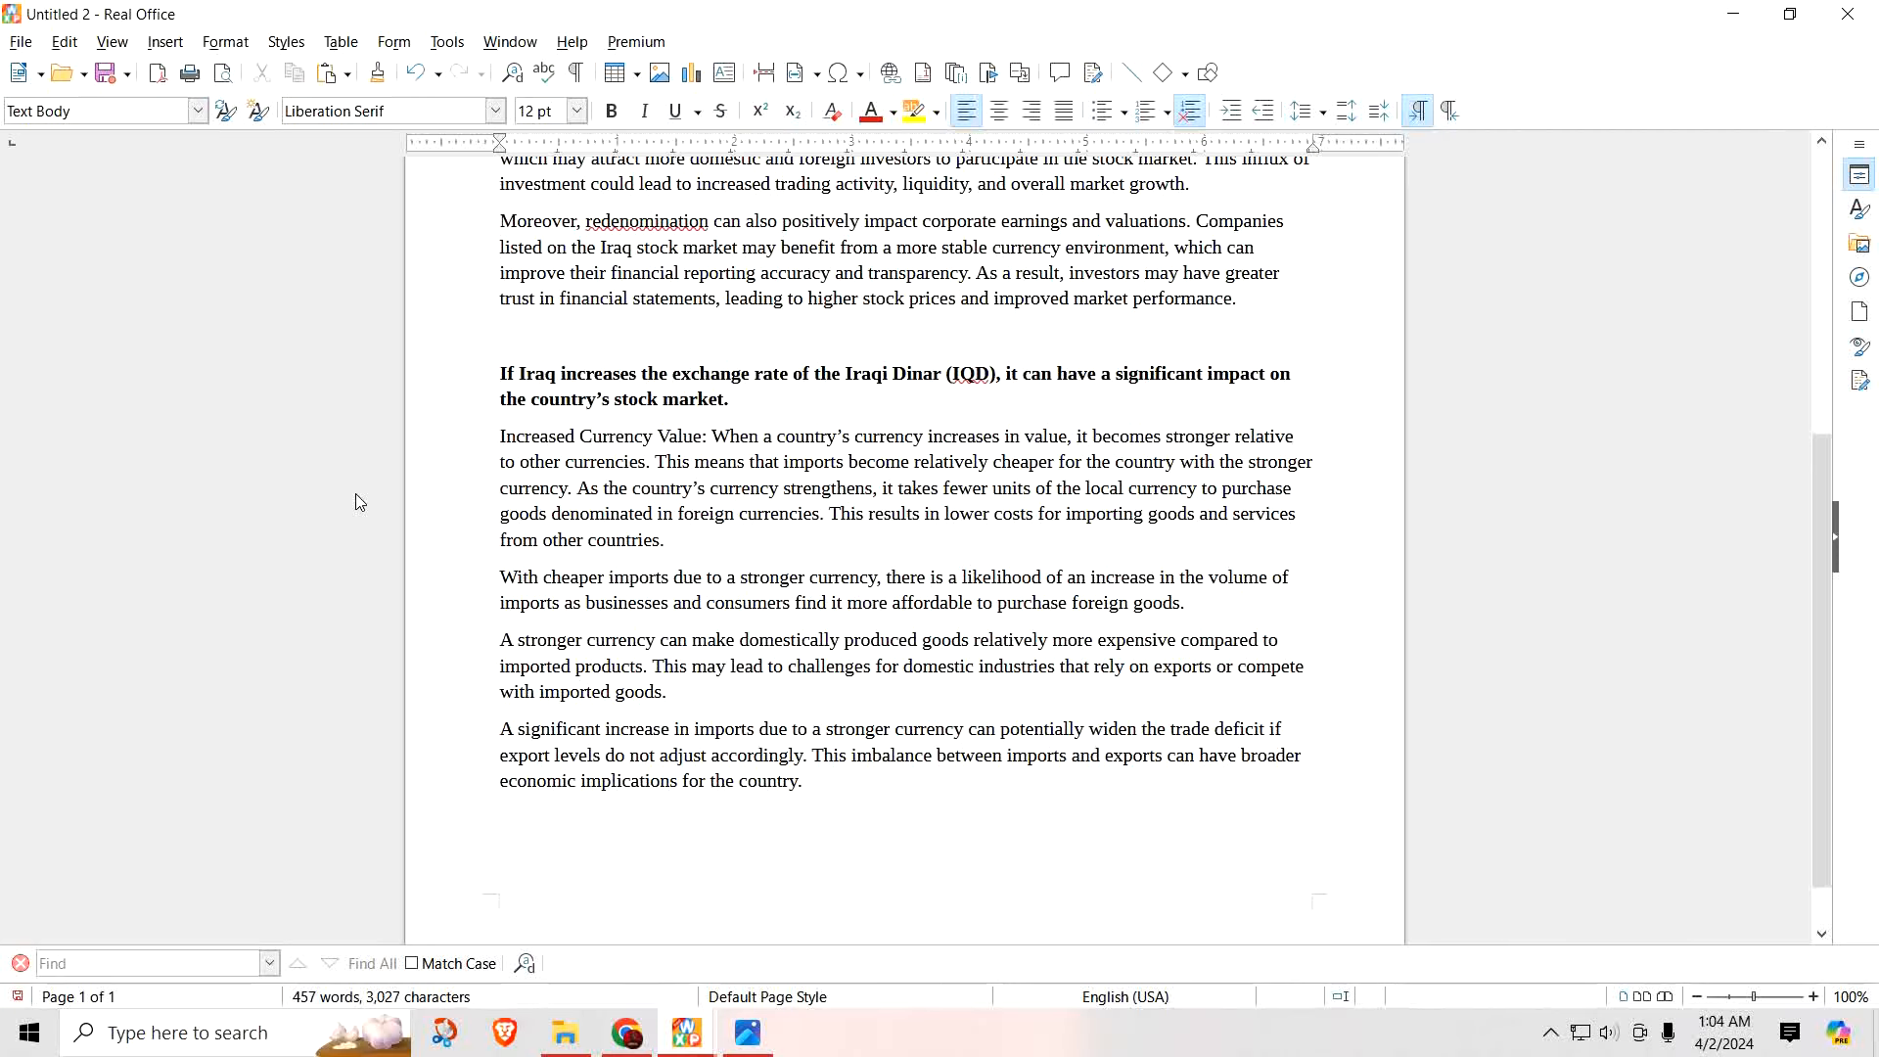
click(502, 728)
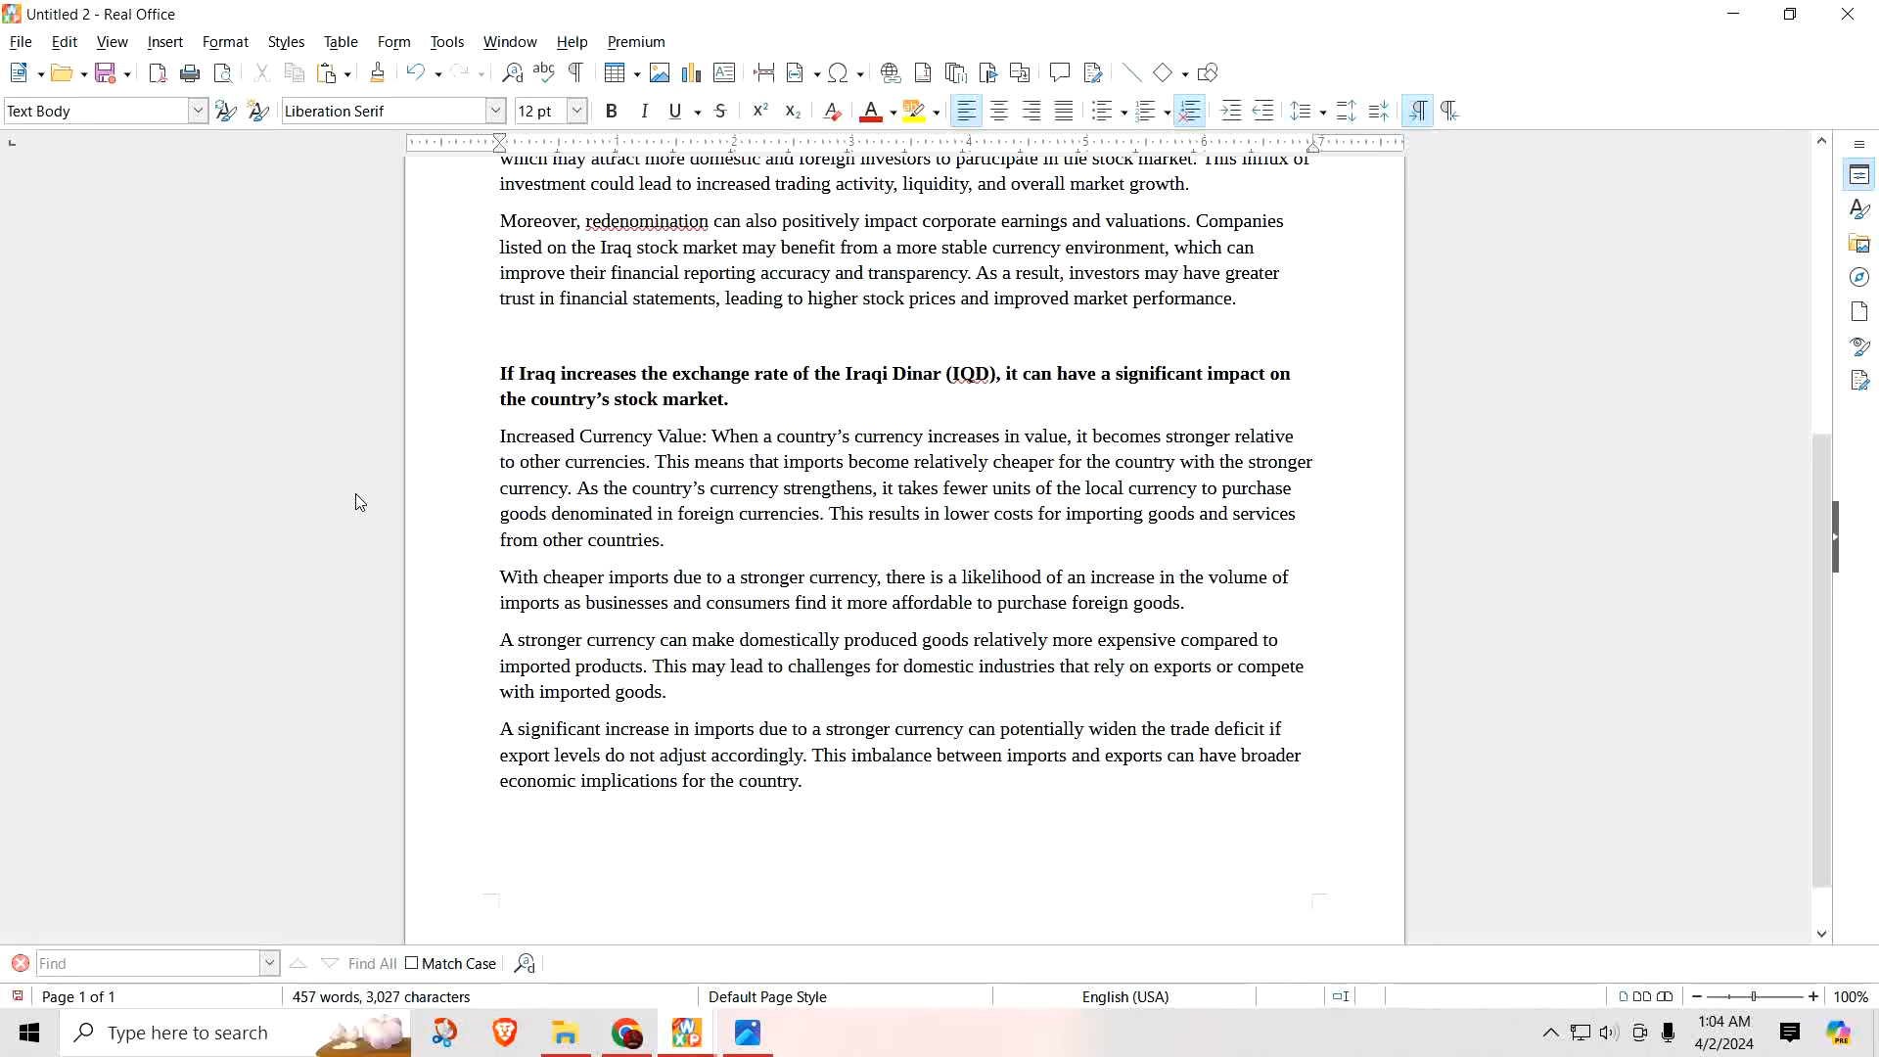
click(502, 728)
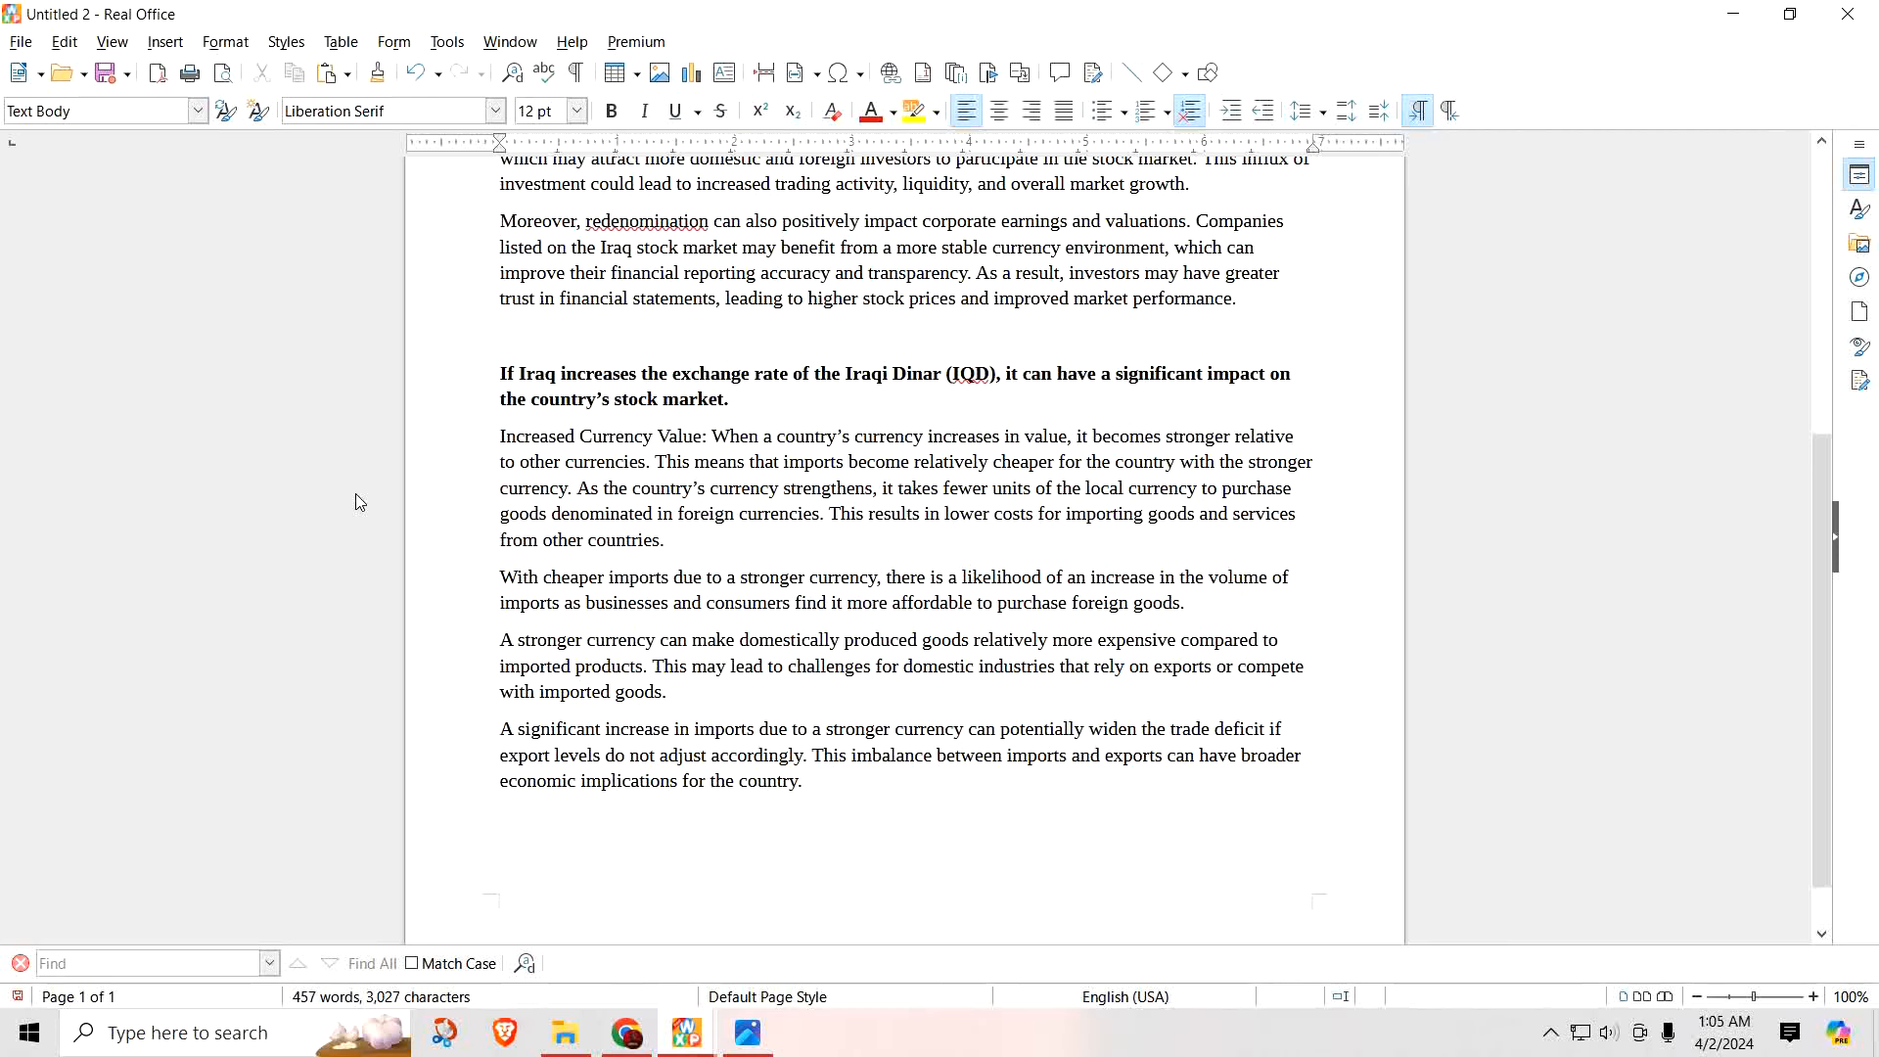
click(502, 728)
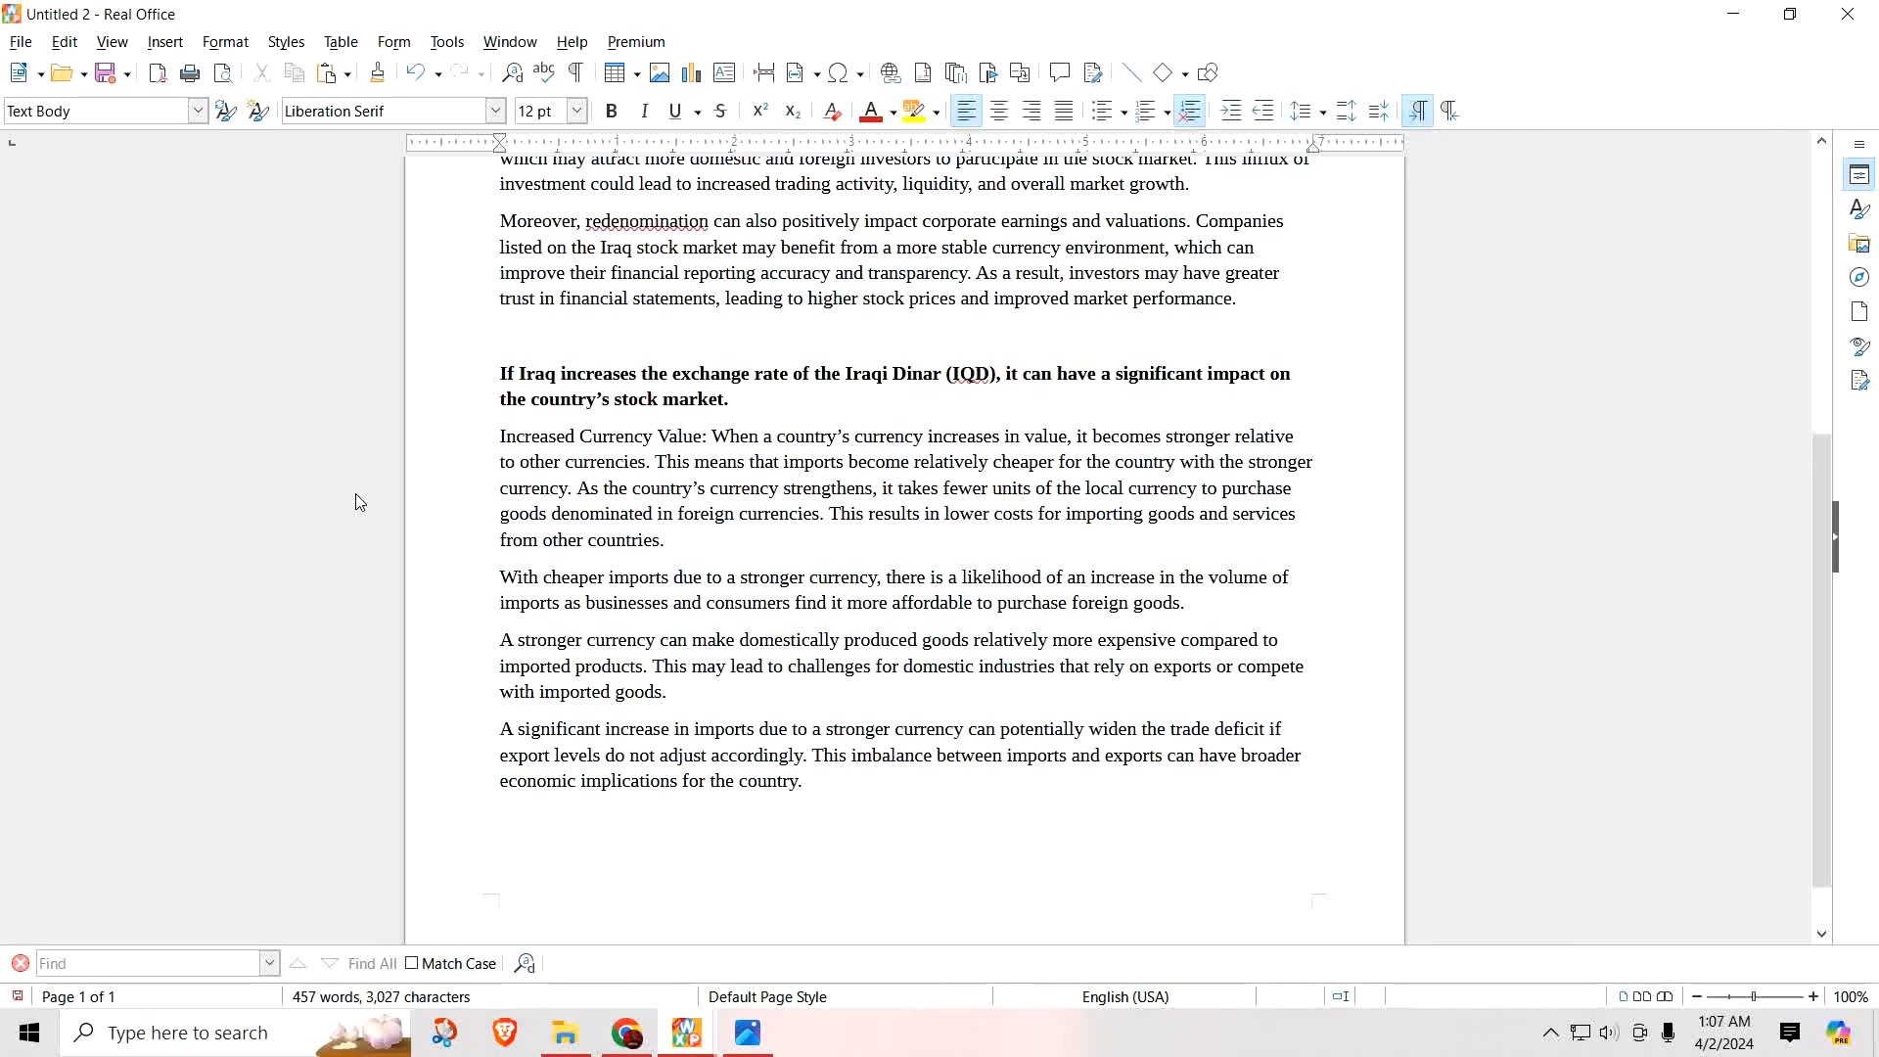
click(503, 728)
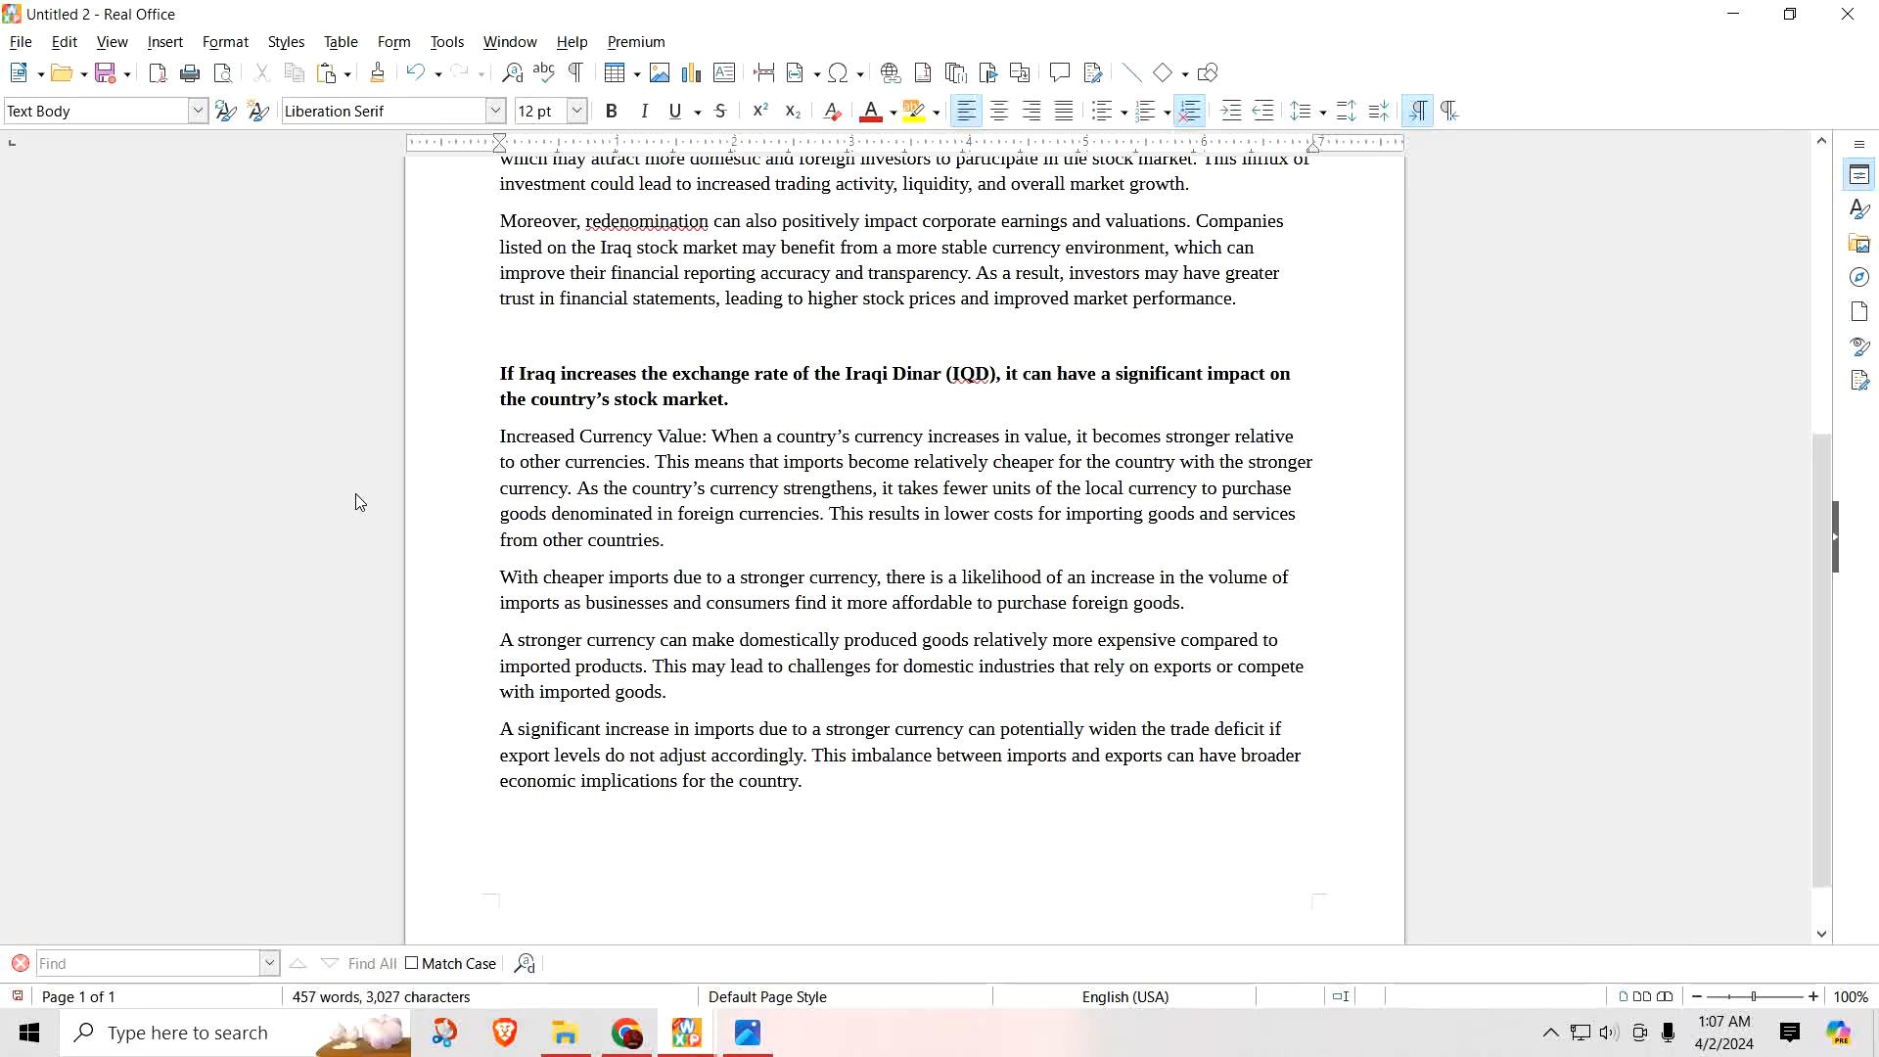
click(503, 729)
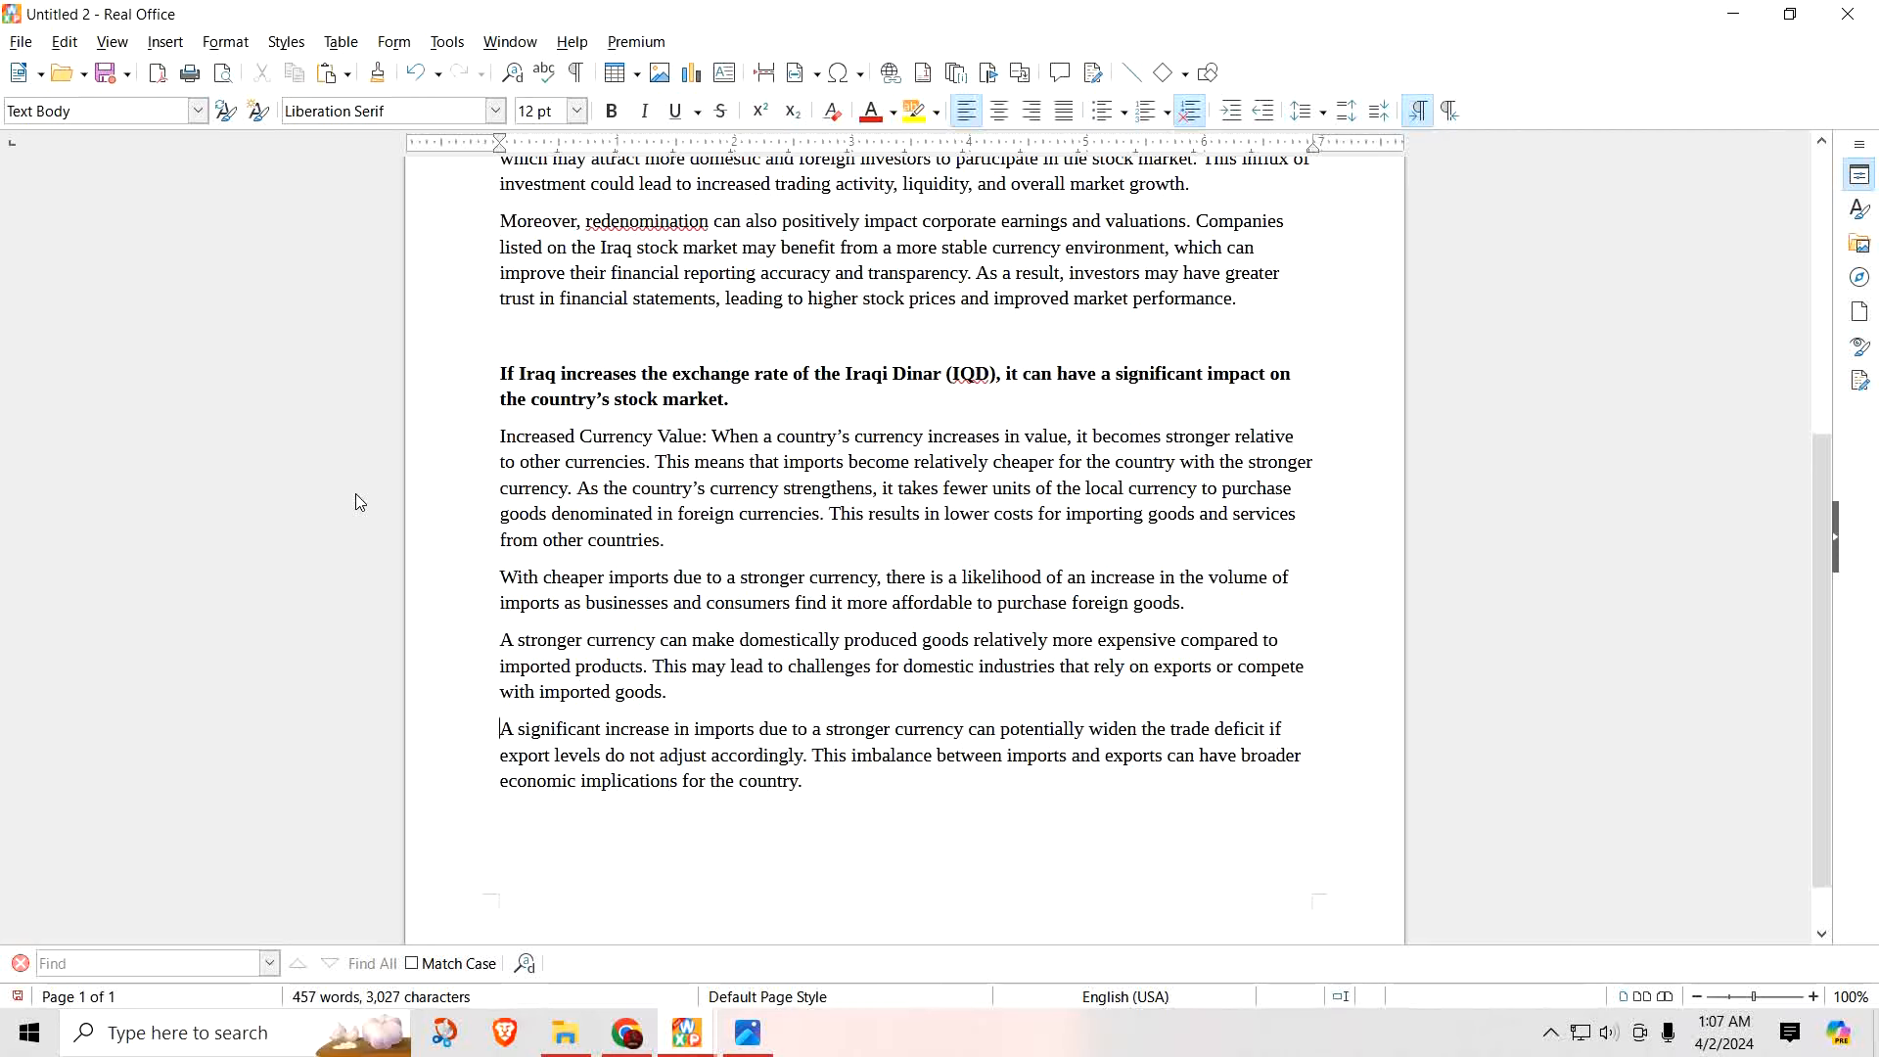